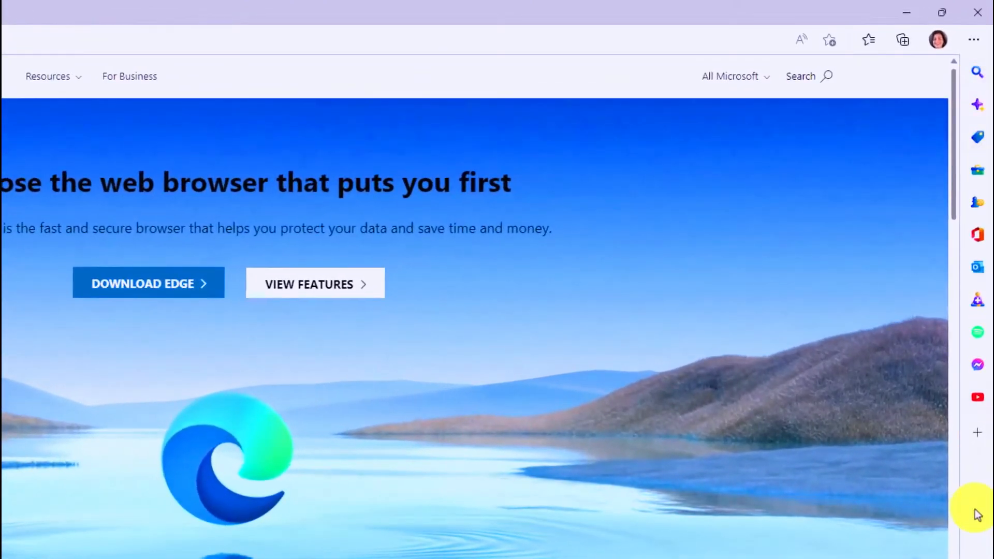
mouse_move(853, 273)
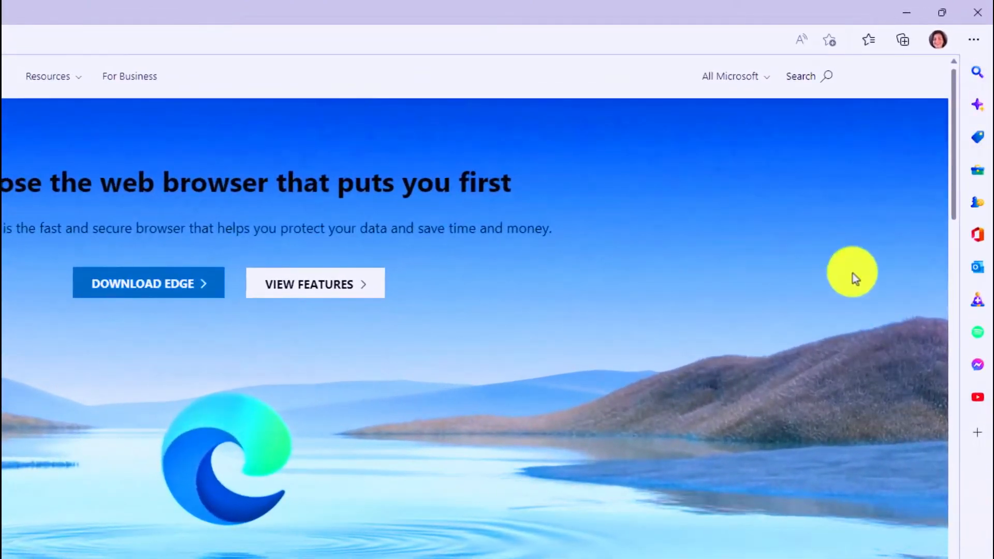
mouse_move(979, 236)
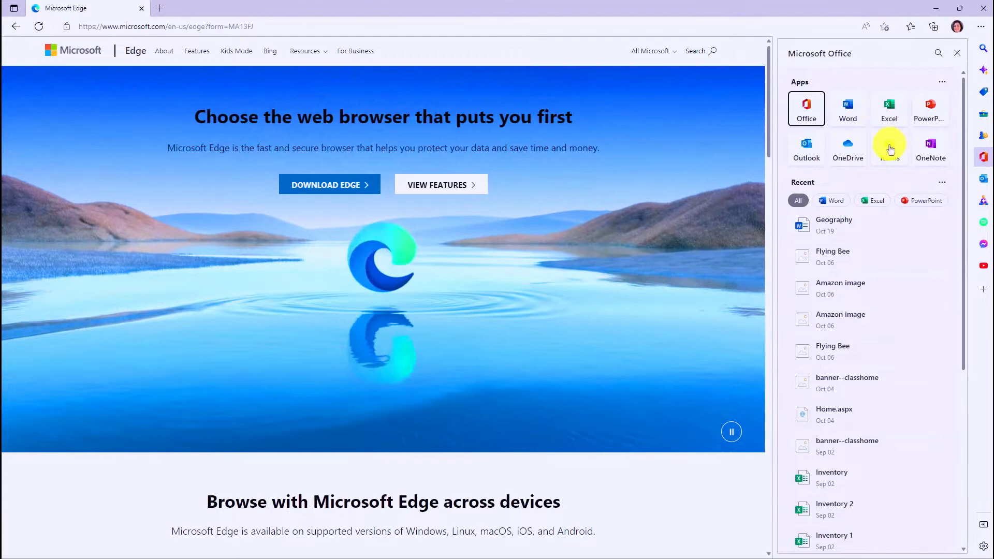
Narrow the Office sidebar app's recent files to Word documents, then switch to Shopping.
click(832, 201)
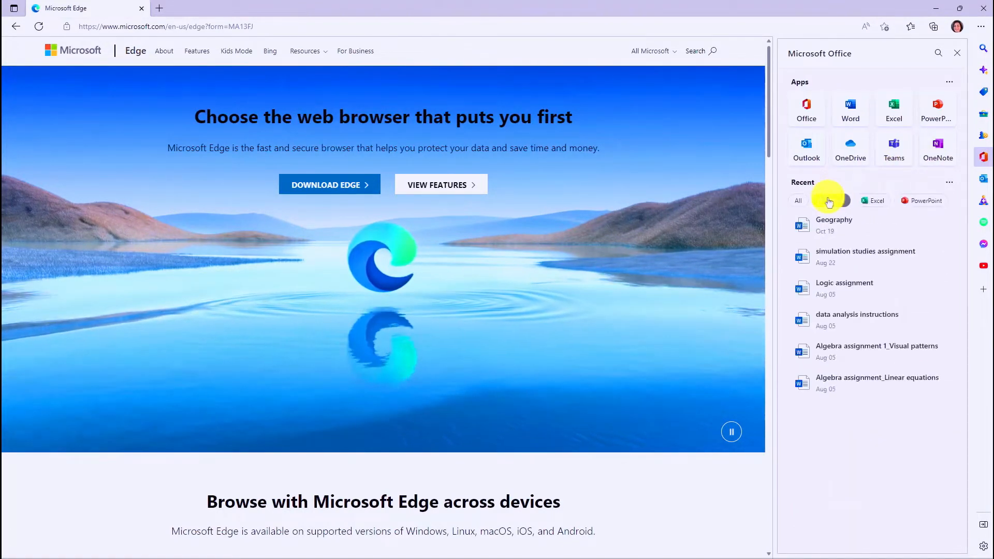
click(831, 200)
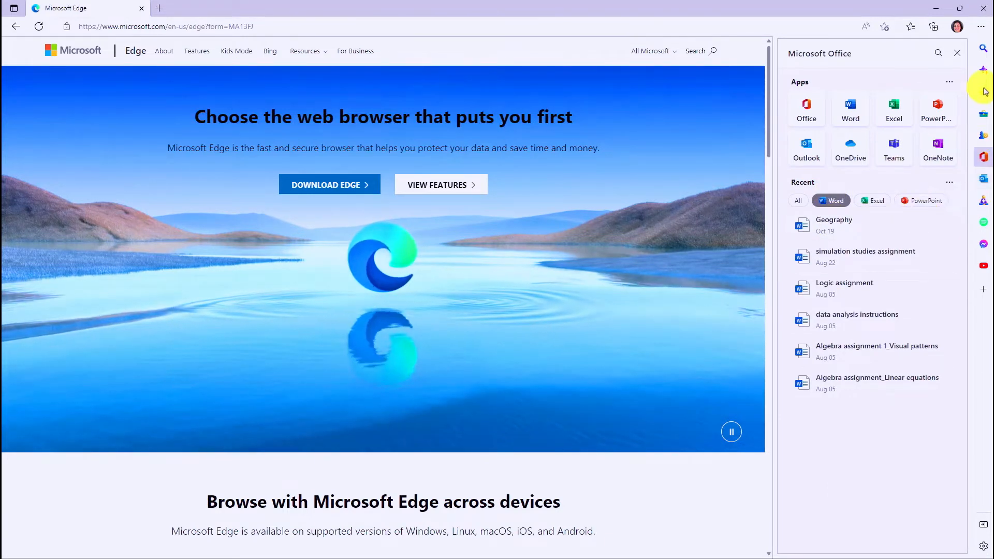
click(957, 53)
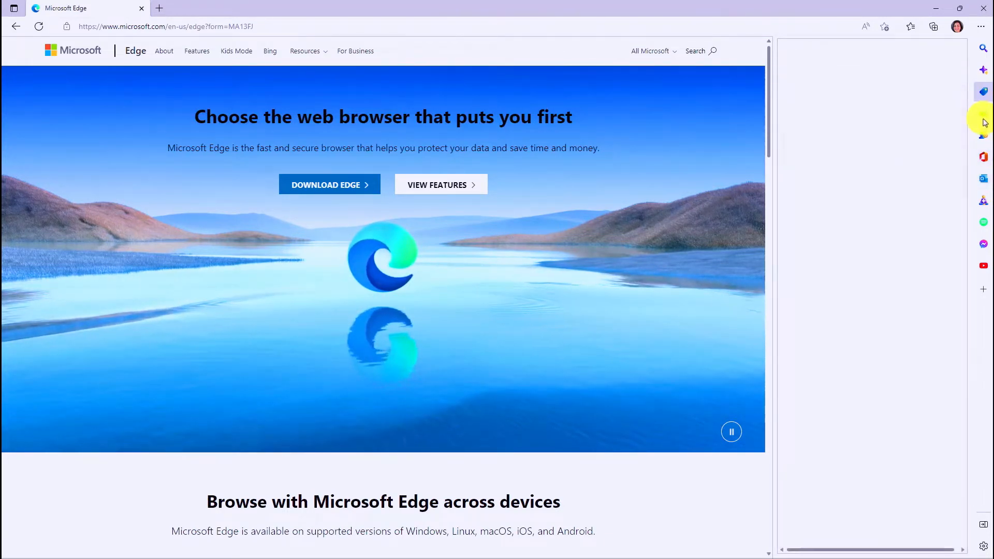
Open Spotify in the side pane, then open YouTube in the side pane.
click(983, 93)
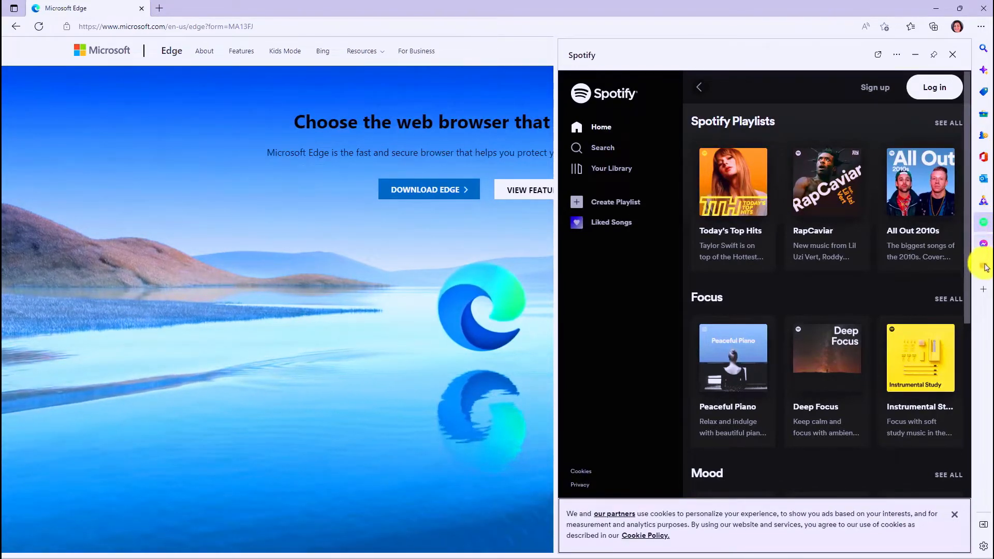
click(984, 266)
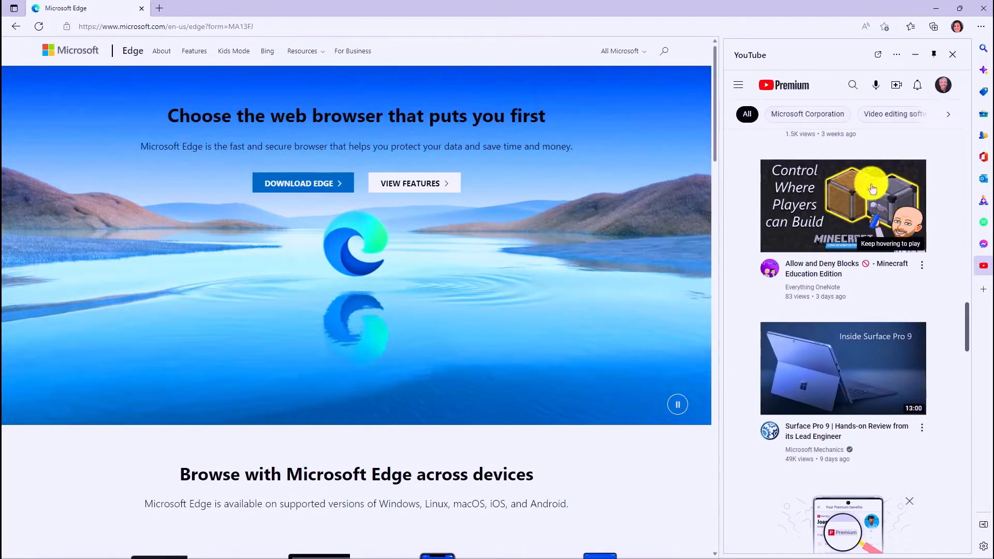
mouse_move(848, 218)
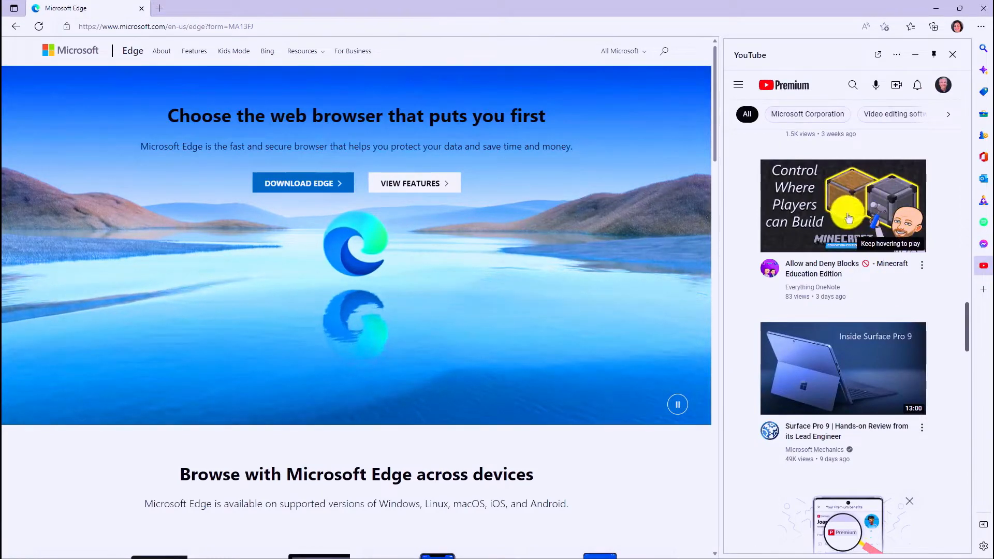
mouse_move(982, 289)
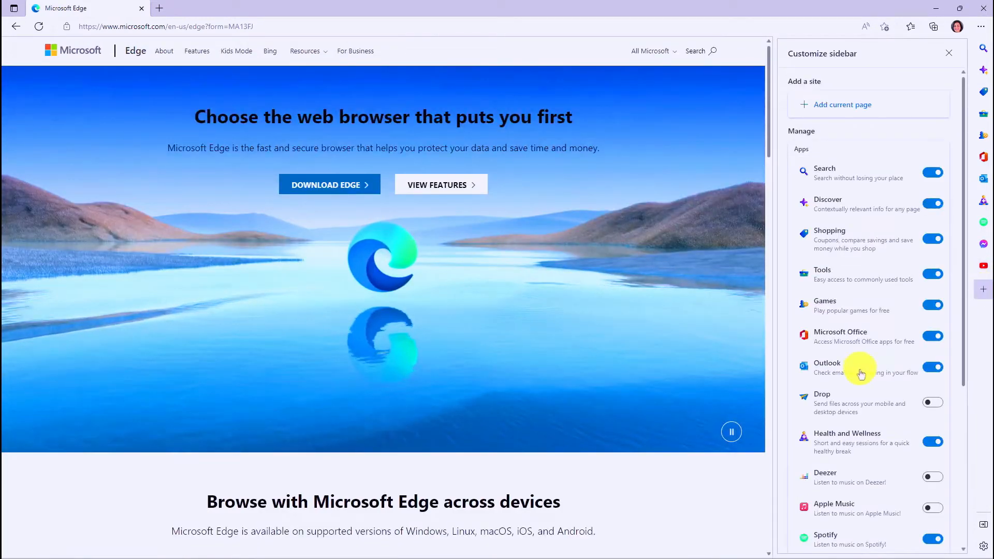
Review the Customize sidebar app toggles and open the current page's new sidebar app.
scroll(down, 3)
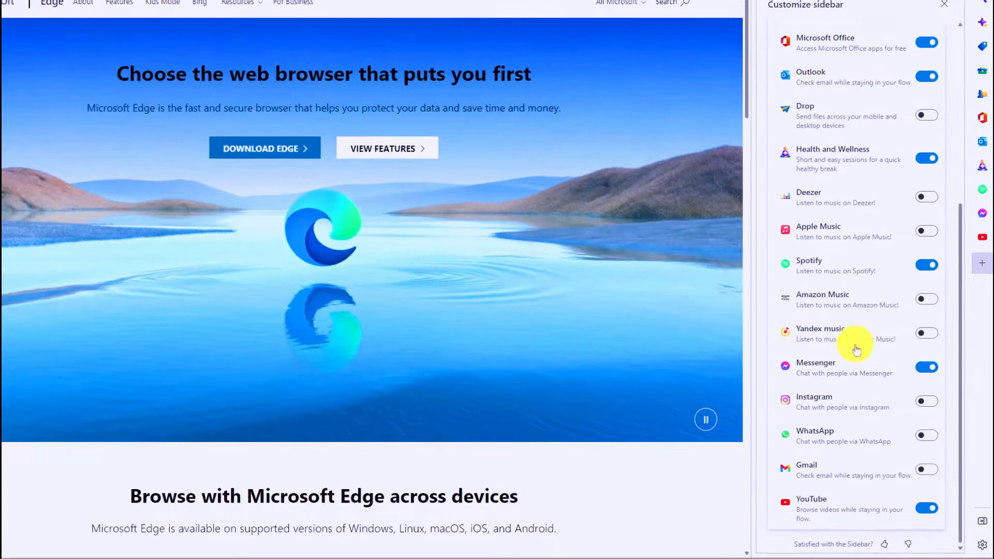
scroll(down, 3)
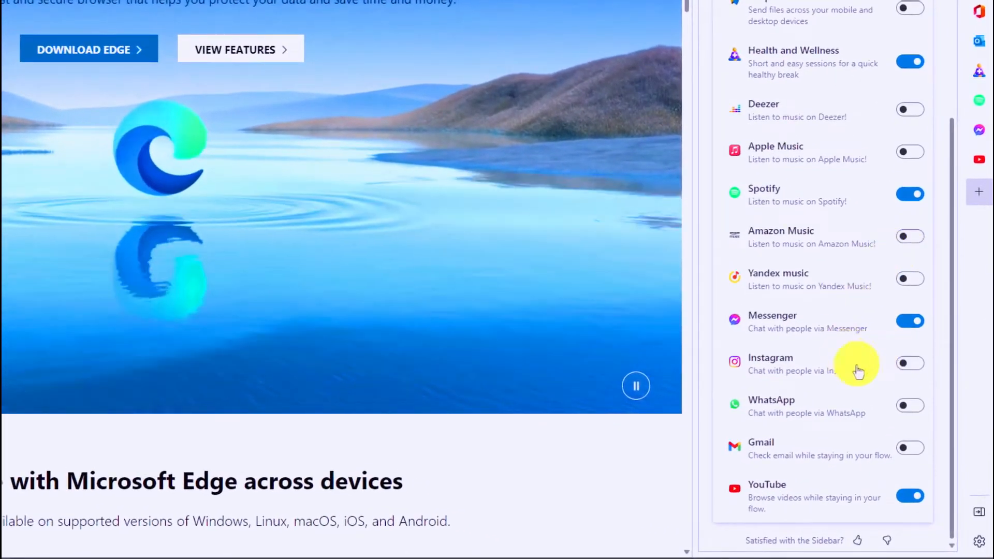
mouse_move(831, 210)
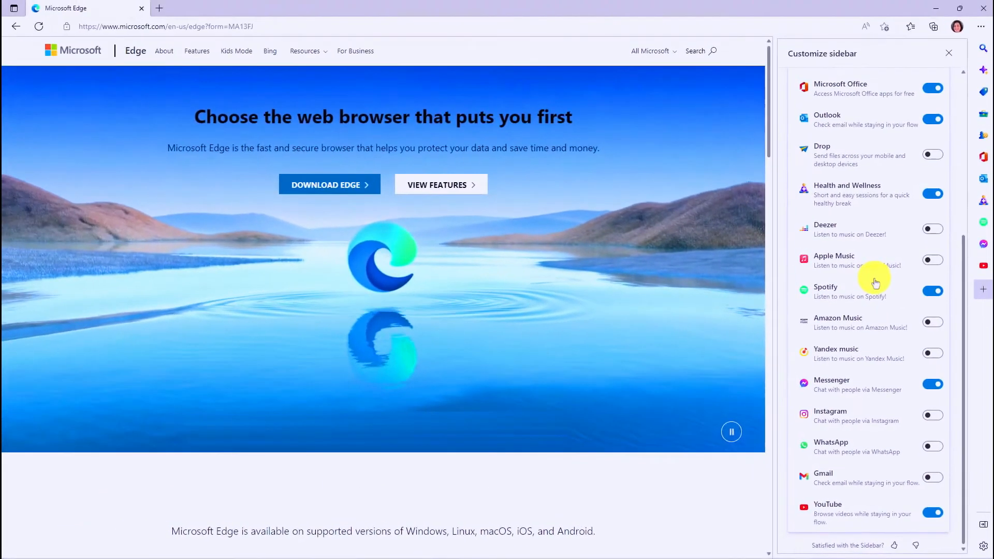
scroll(up, 3)
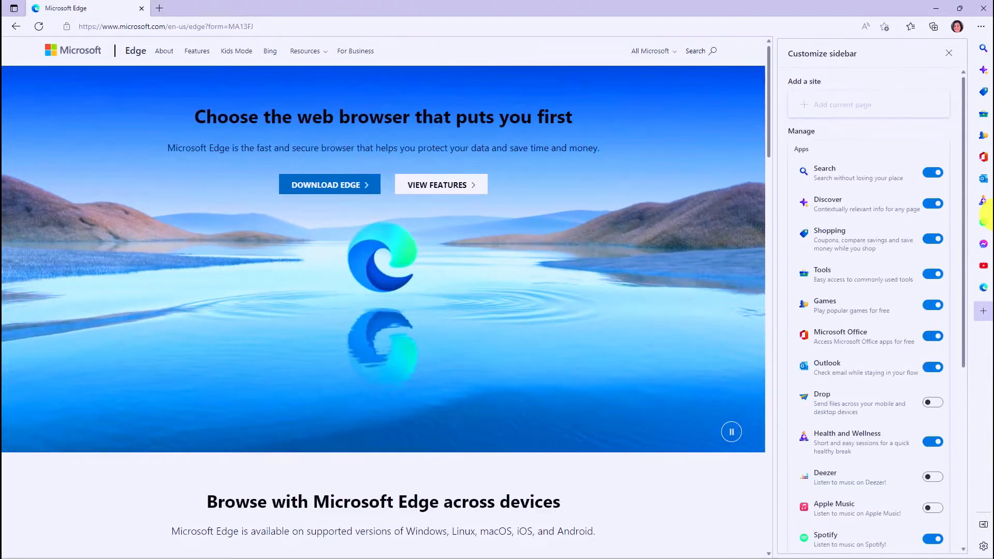
mouse_move(982, 289)
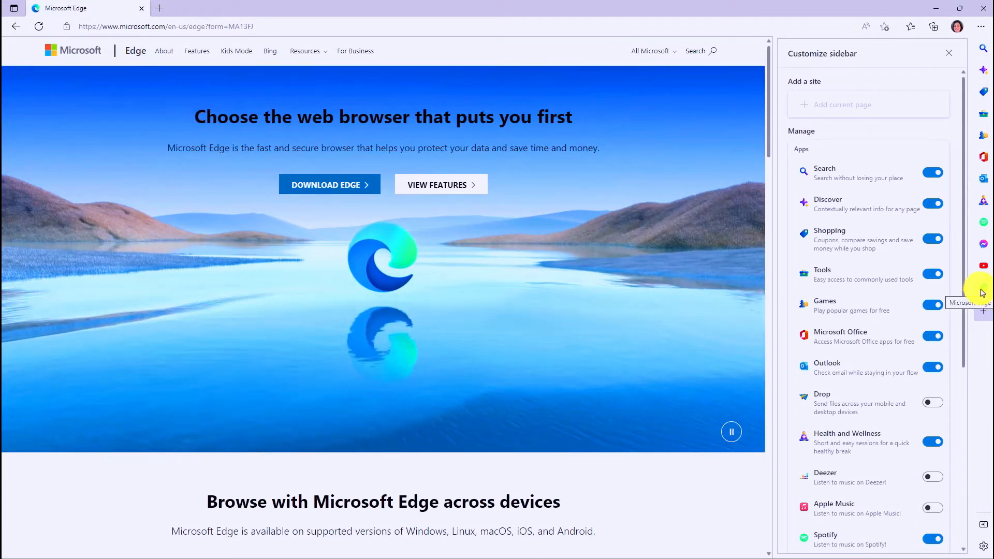
click(949, 53)
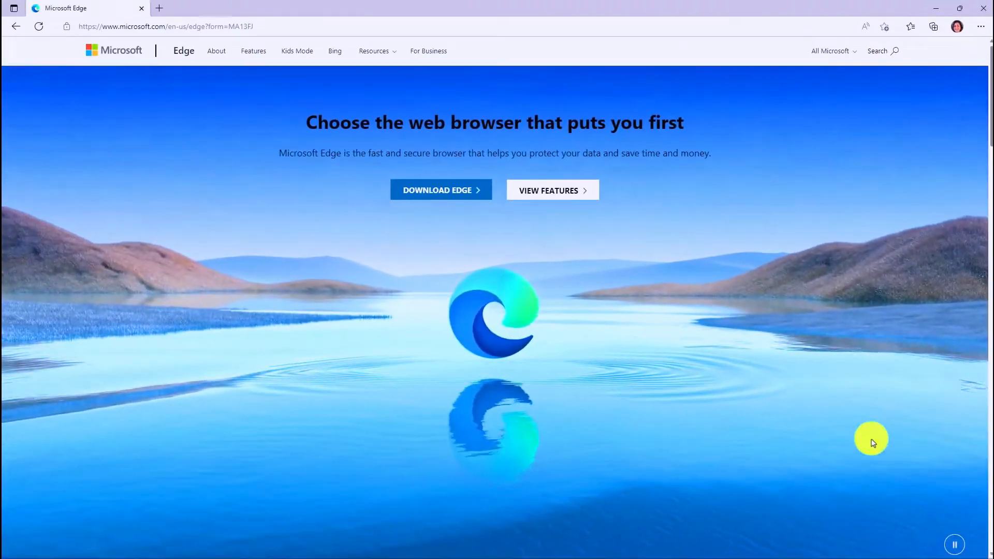
Toggle sidebar visibility three times with Ctrl+Shift+/.
key(ctrl+shift+/)
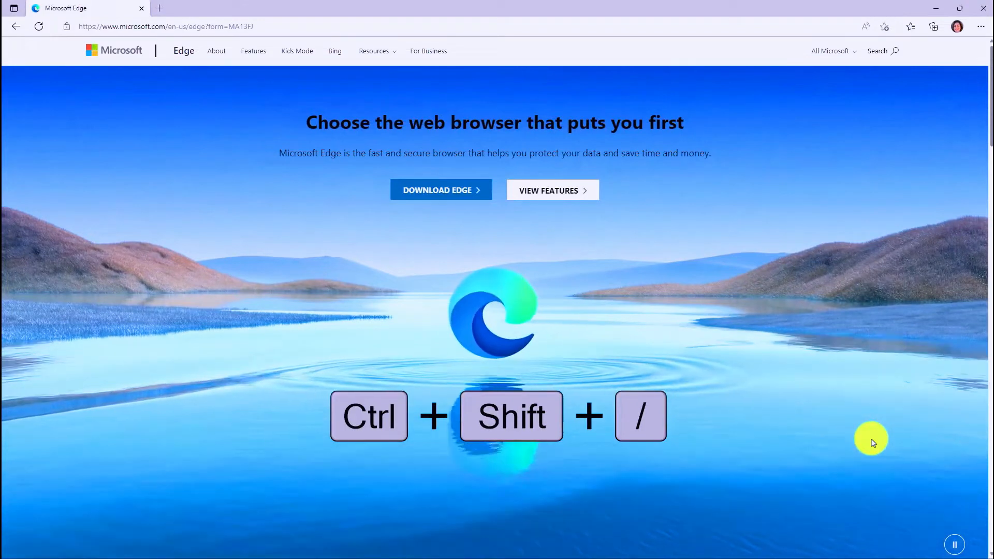
key(ctrl+shift+/)
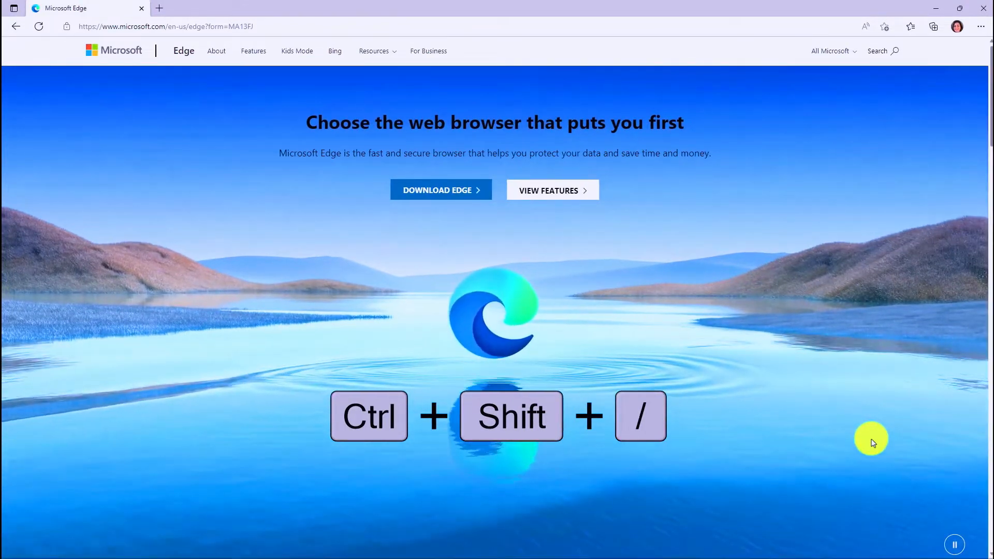
key(ctrl+shift+/)
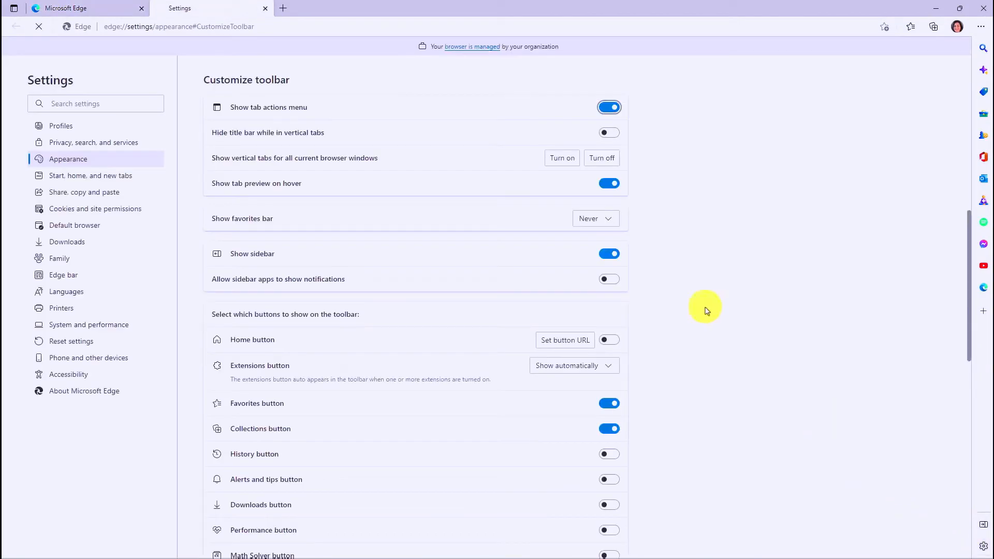
Switch Show sidebar off and back on, then allow sidebar apps to show notifications.
click(608, 254)
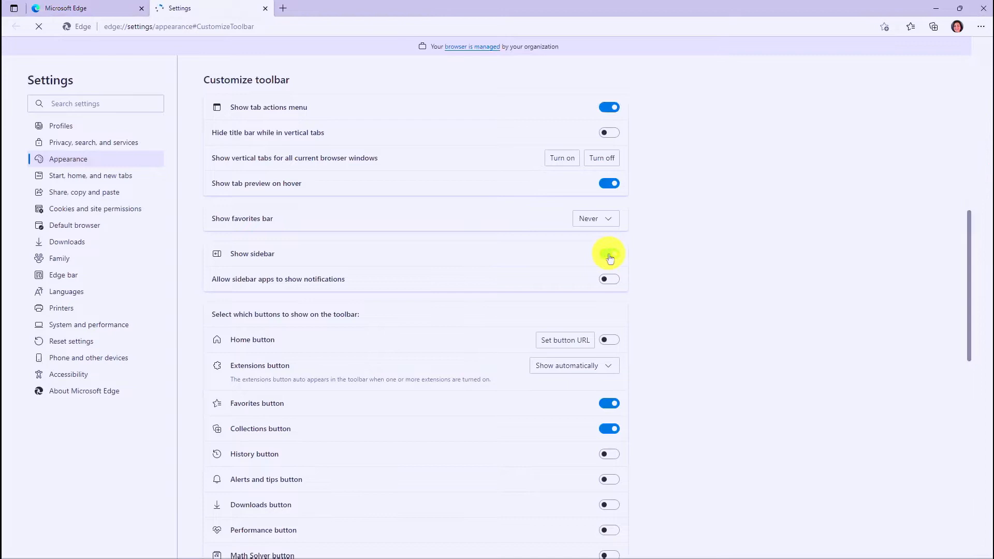
click(608, 254)
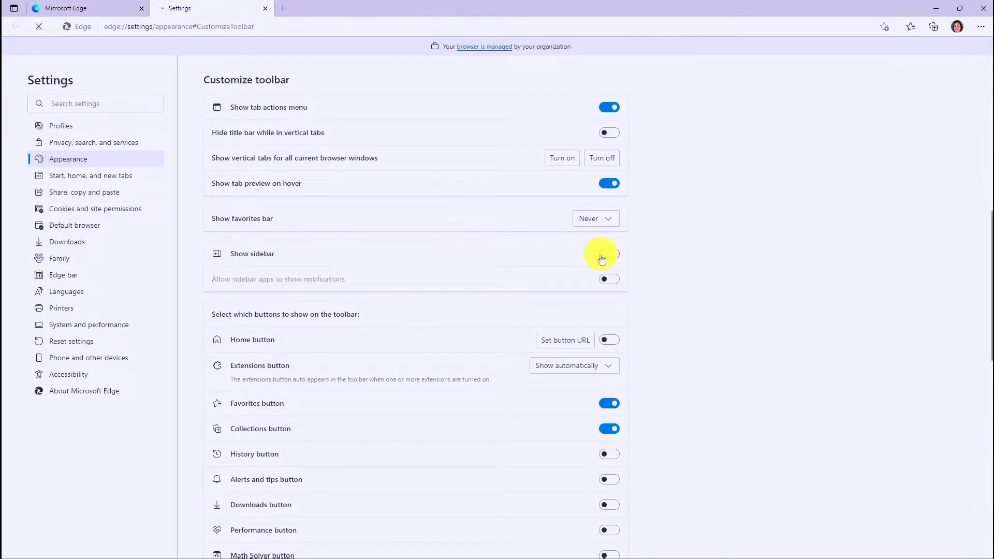
click(608, 254)
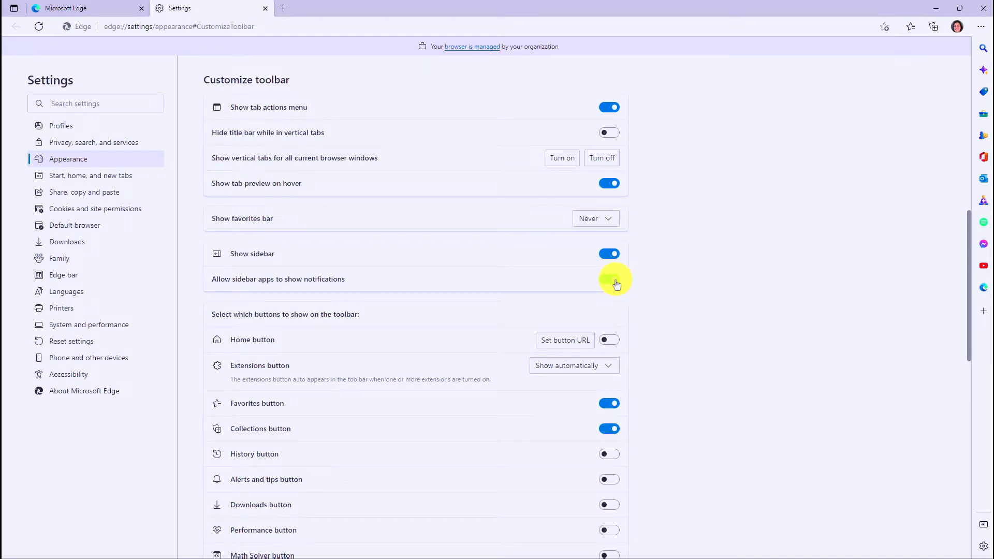
click(86, 9)
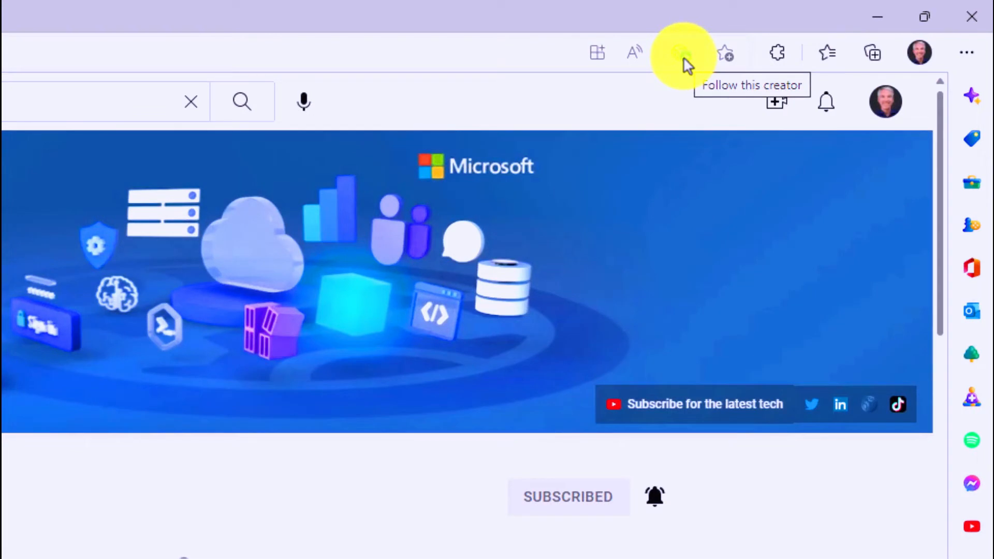
Follow the Microsoft Mechanics channel using the address bar's Follow this creator button.
click(684, 53)
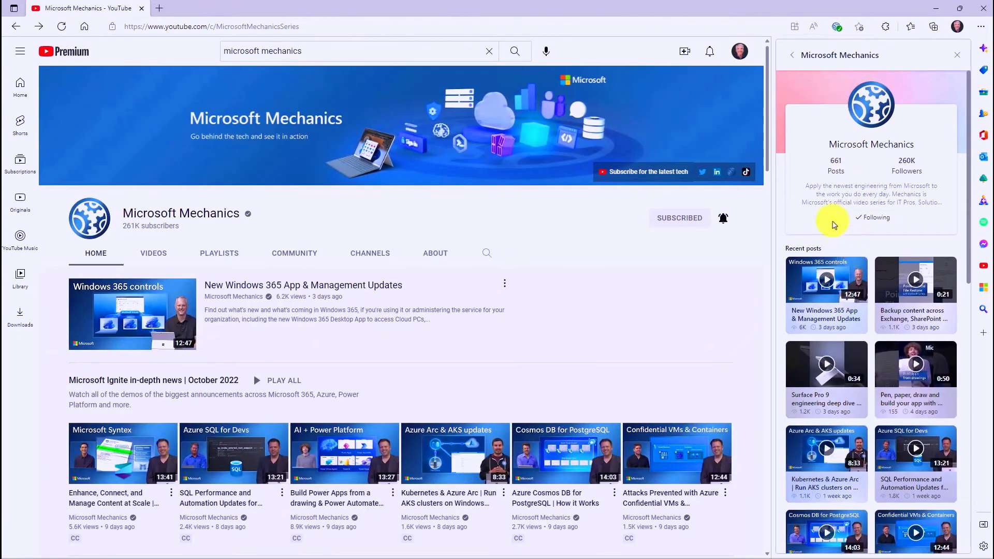
mouse_move(929, 213)
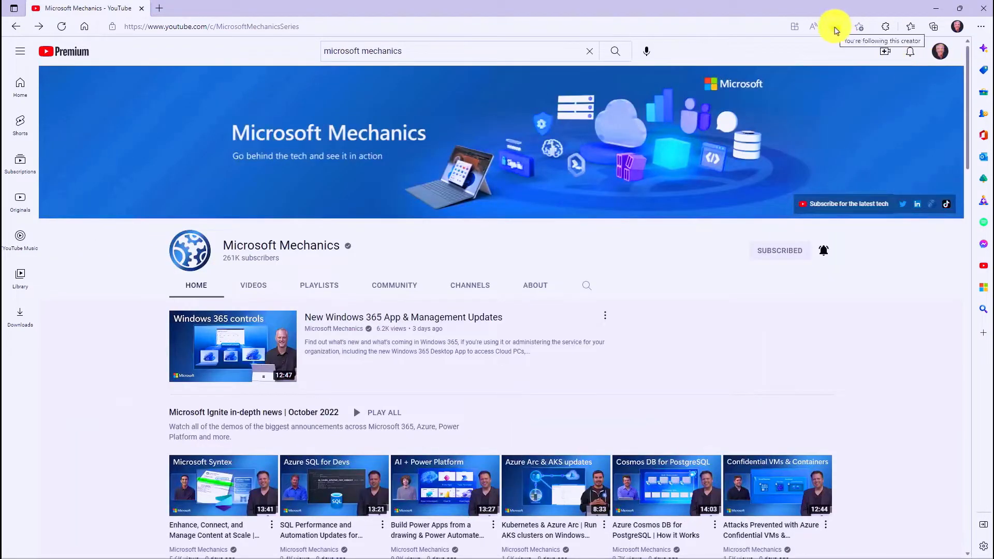
mouse_move(870, 280)
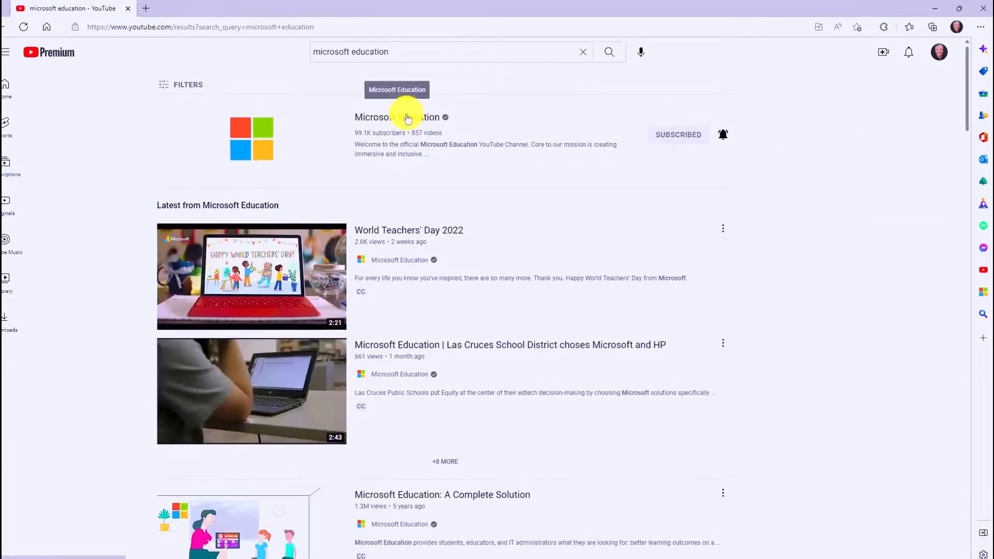
Open the Microsoft Education channel from the 'microsoft education' search results.
click(397, 117)
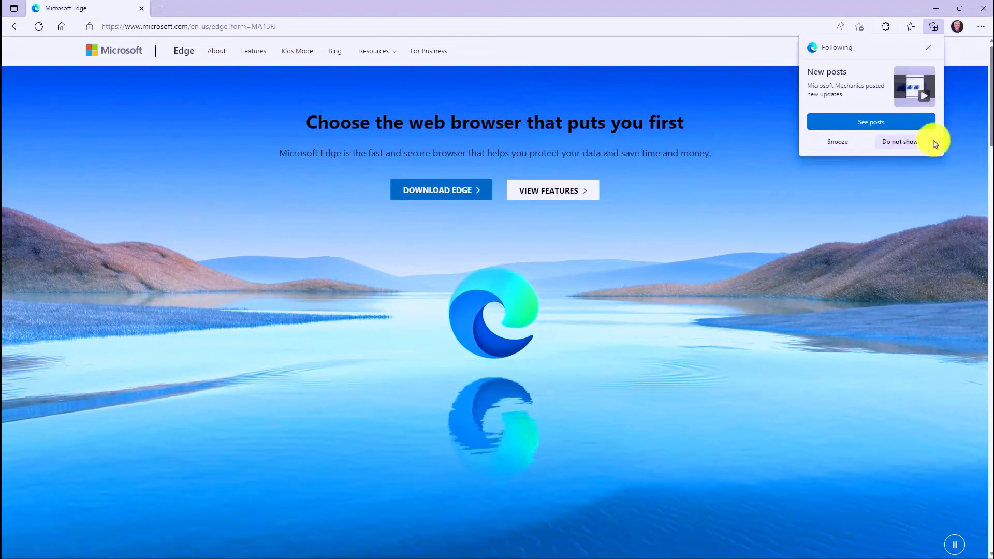
Check the notification's Do not show options, then browse recent posts from followed creators.
click(899, 142)
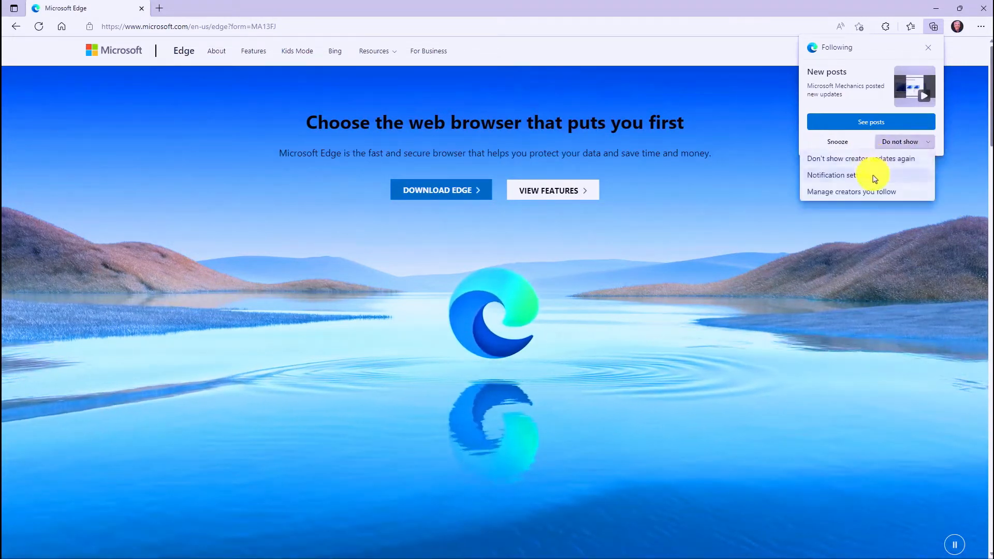
mouse_move(878, 51)
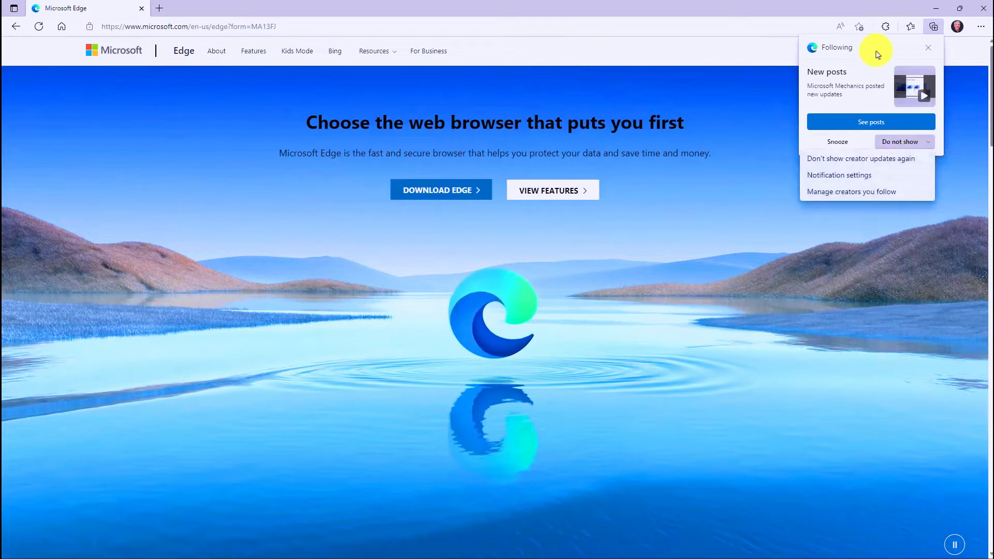
click(928, 48)
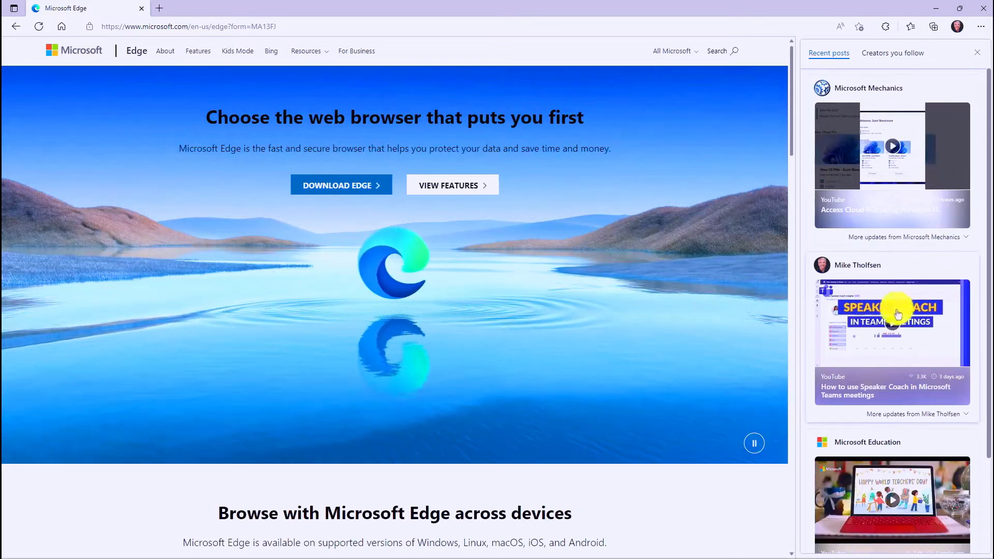
scroll(down, 3)
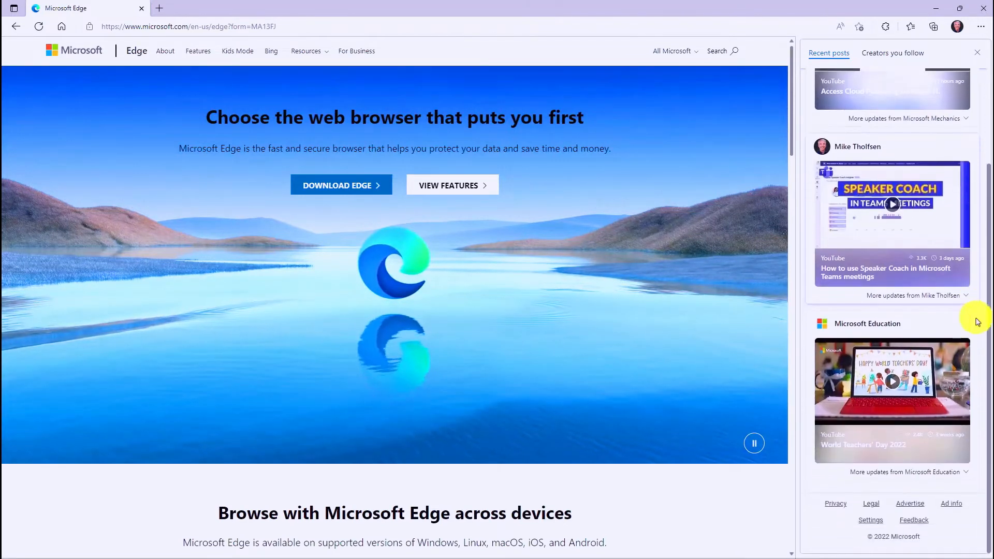
click(891, 92)
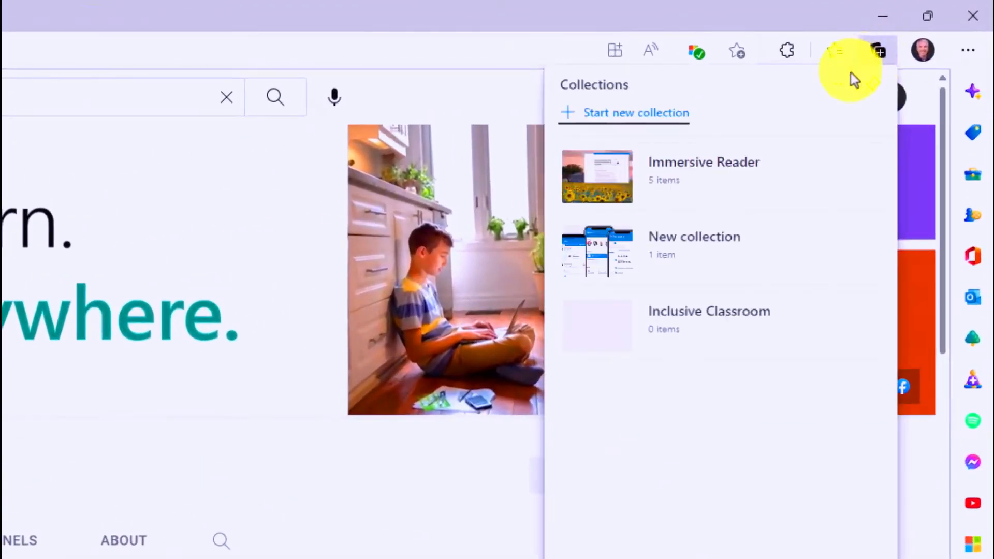
List followed creators through the Collections Following option and view their recent posts.
click(841, 84)
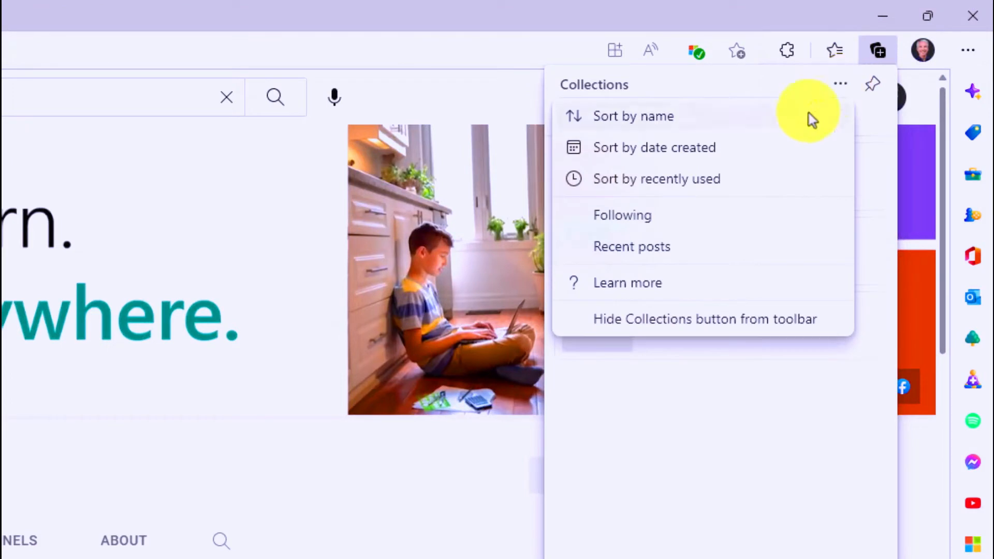
click(622, 215)
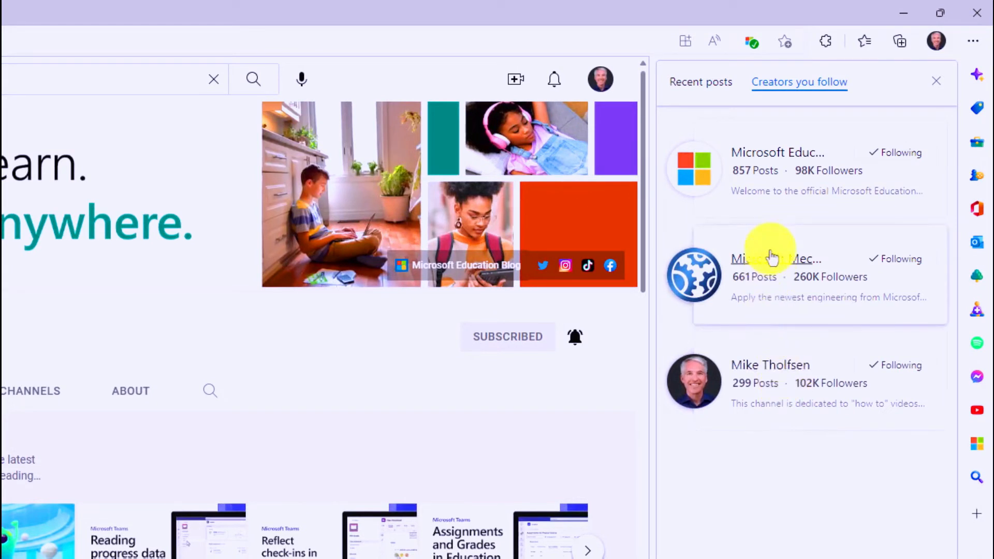
mouse_move(802, 161)
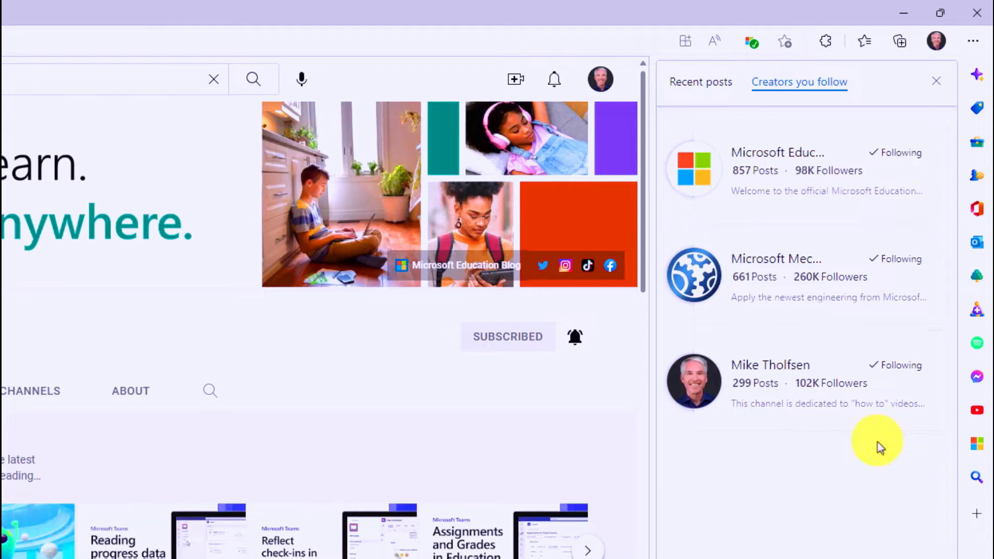
mouse_move(684, 98)
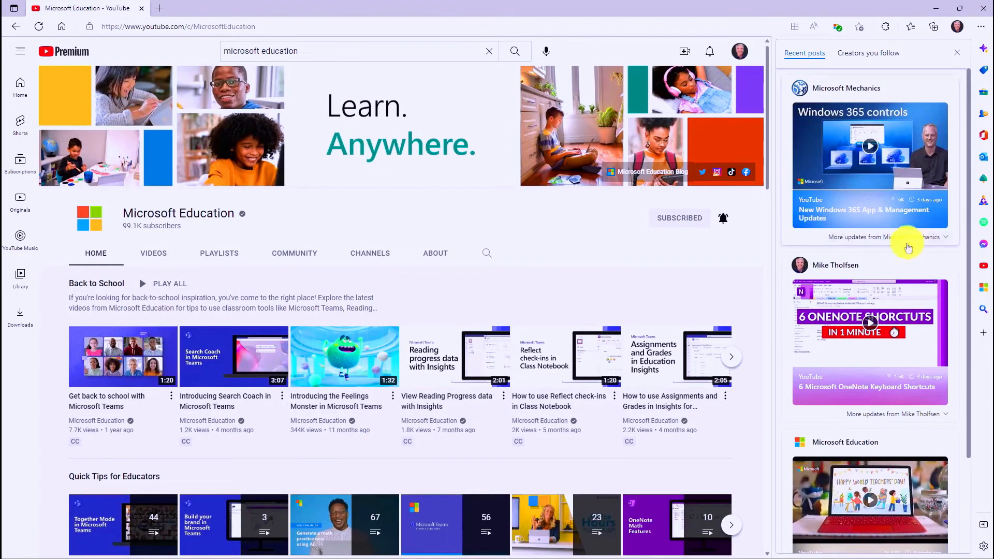
mouse_move(862, 106)
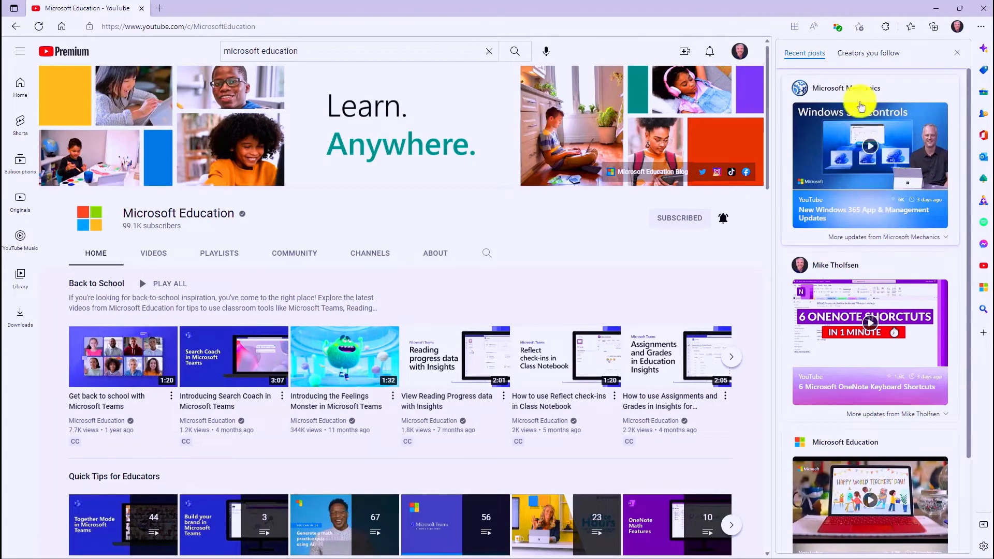
click(868, 54)
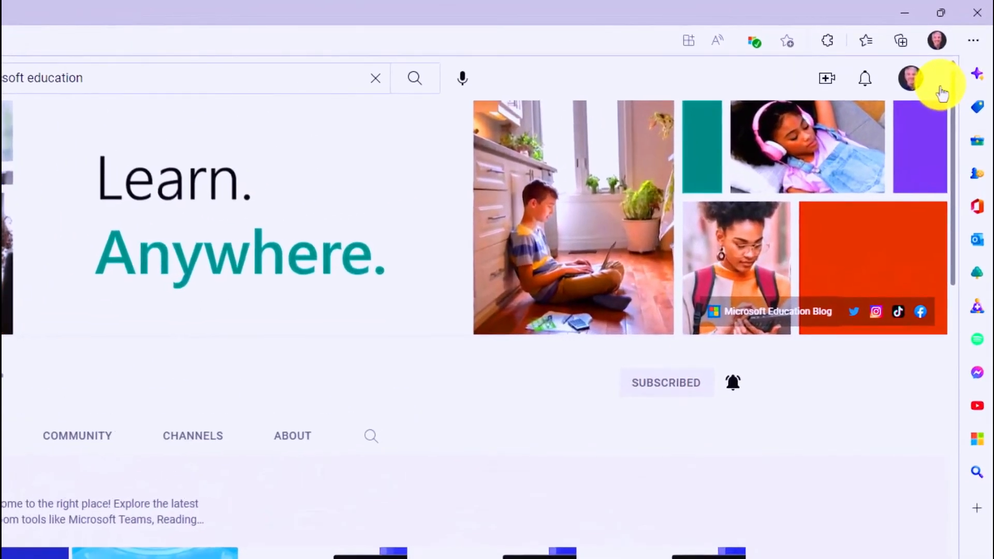
mouse_move(923, 67)
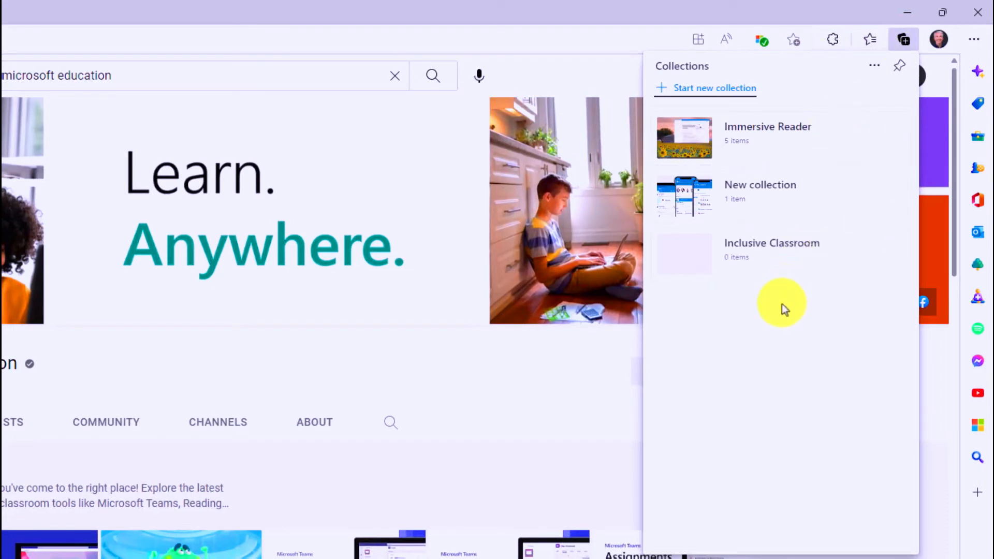
mouse_move(874, 84)
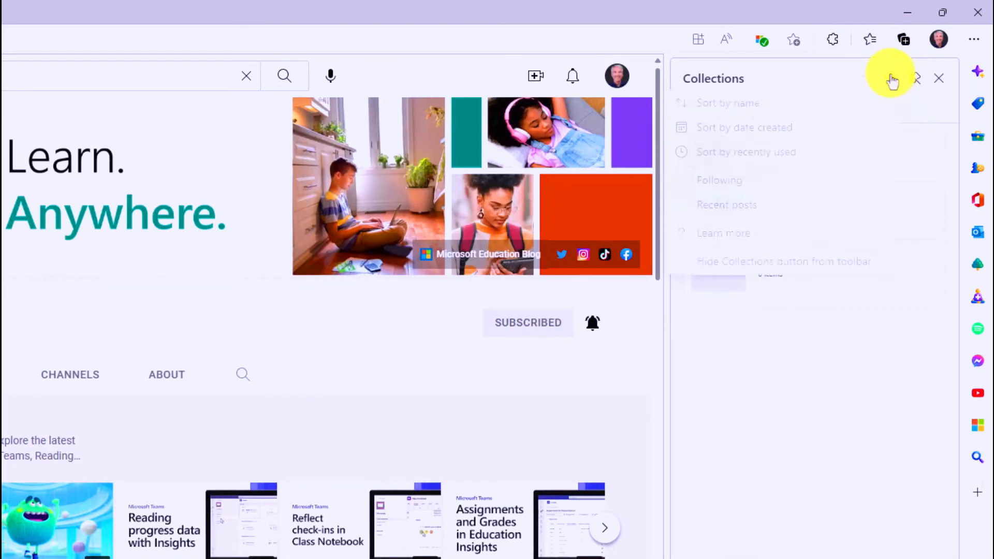
Open the Collections options menu showing sorting, Following and Recent posts entries.
click(890, 78)
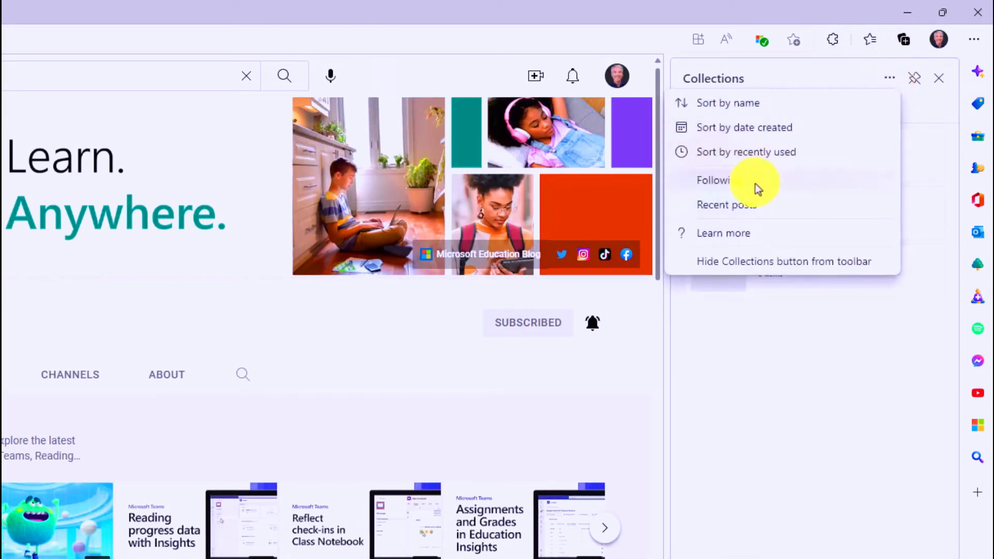
mouse_move(758, 207)
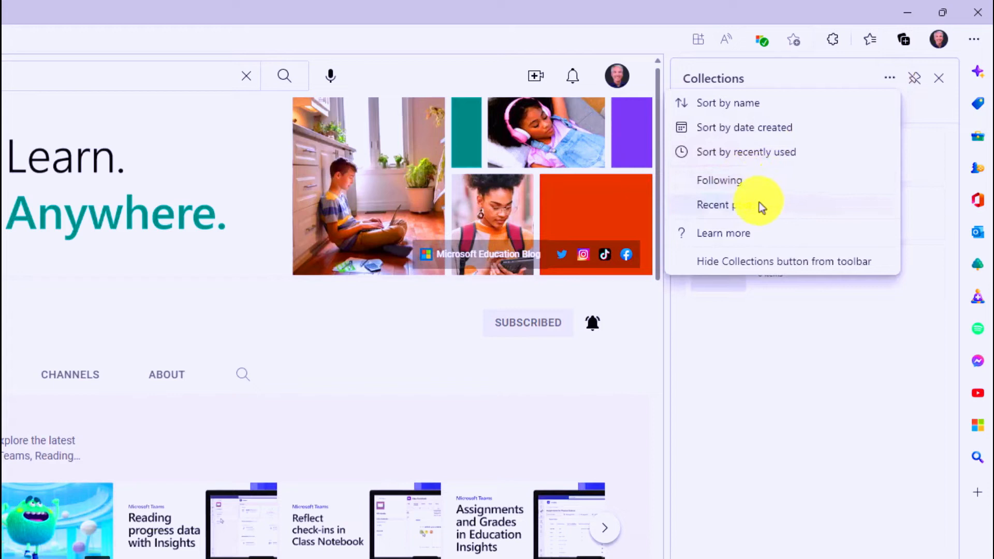
mouse_move(860, 262)
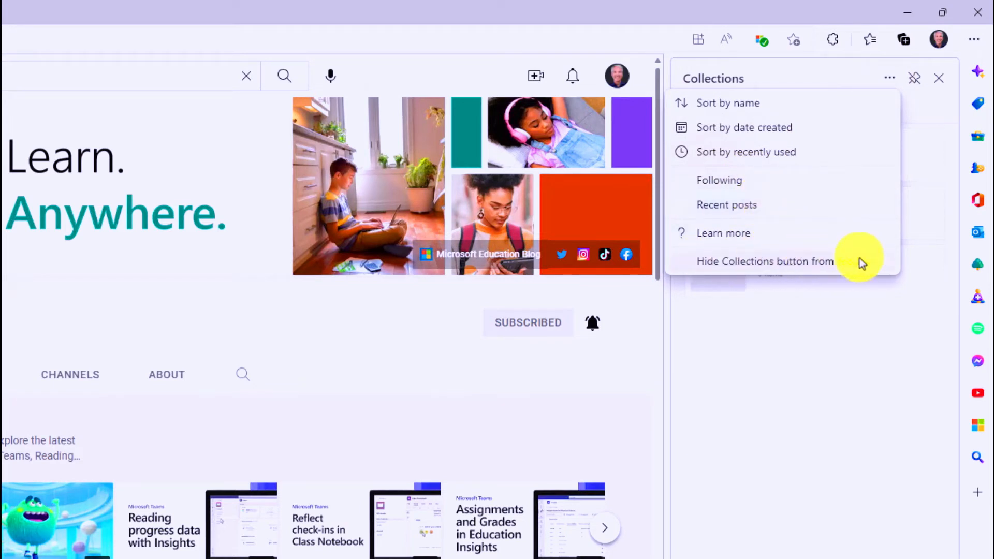
mouse_move(865, 263)
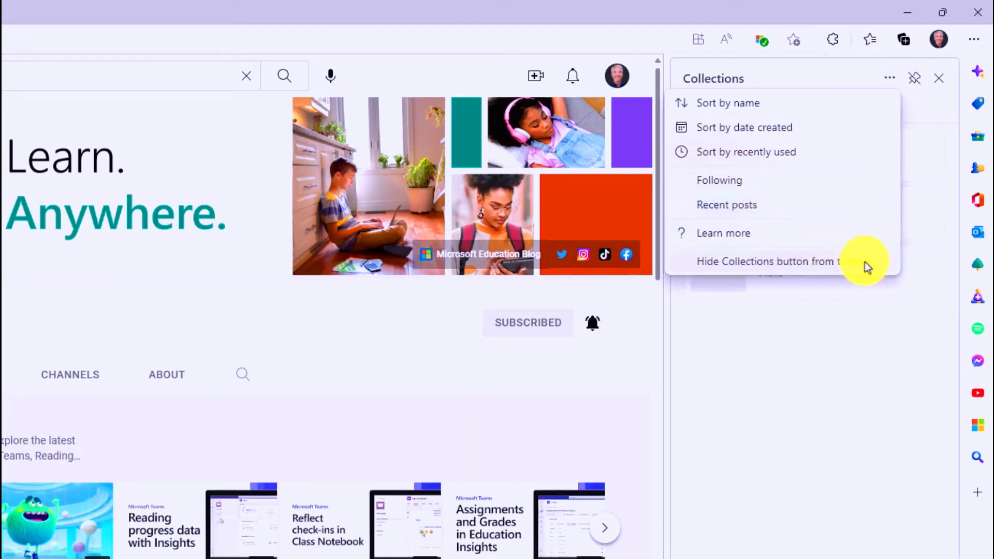
mouse_move(891, 213)
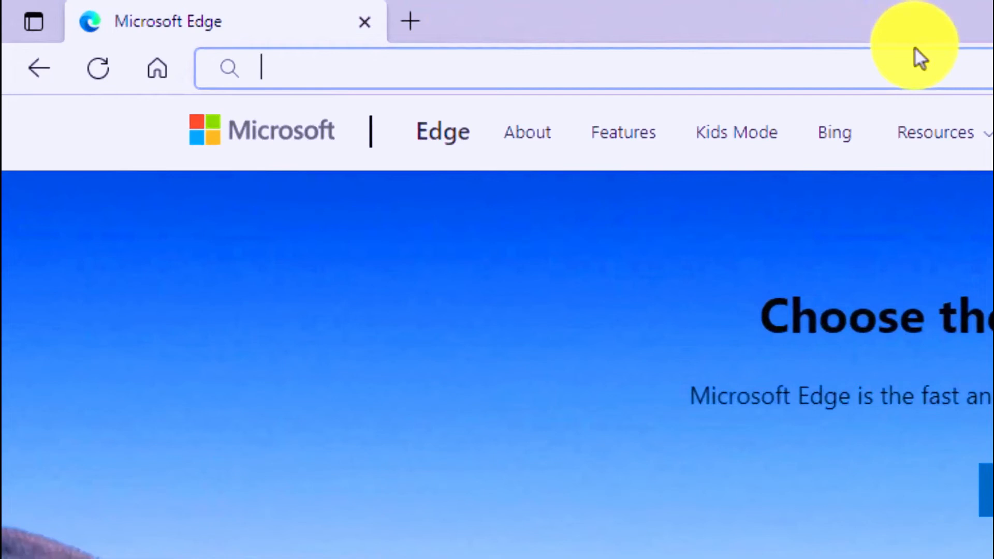
Preview Seattle weather, MSFT and AAPL instant answers, then open Satya Nadella search results.
text(seattle weather)
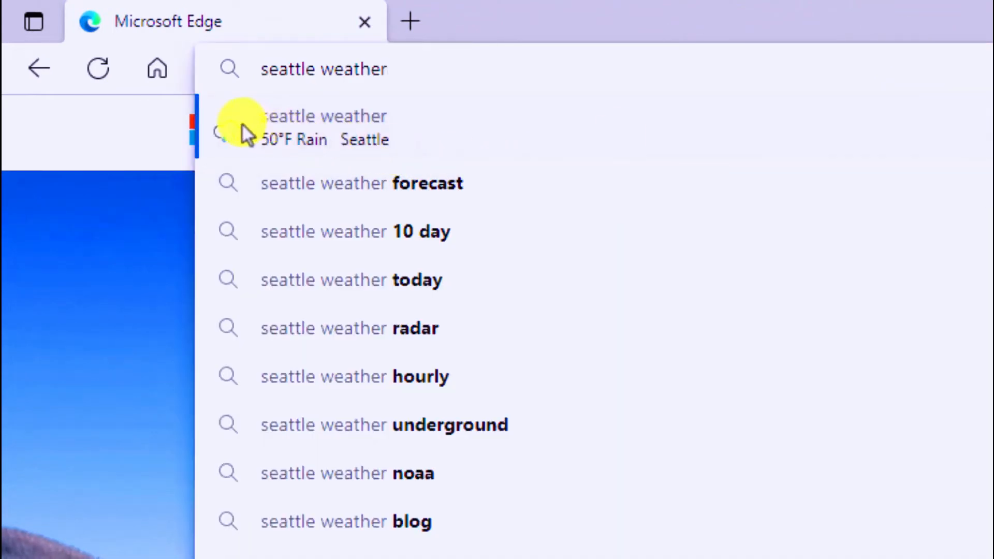
mouse_move(415, 136)
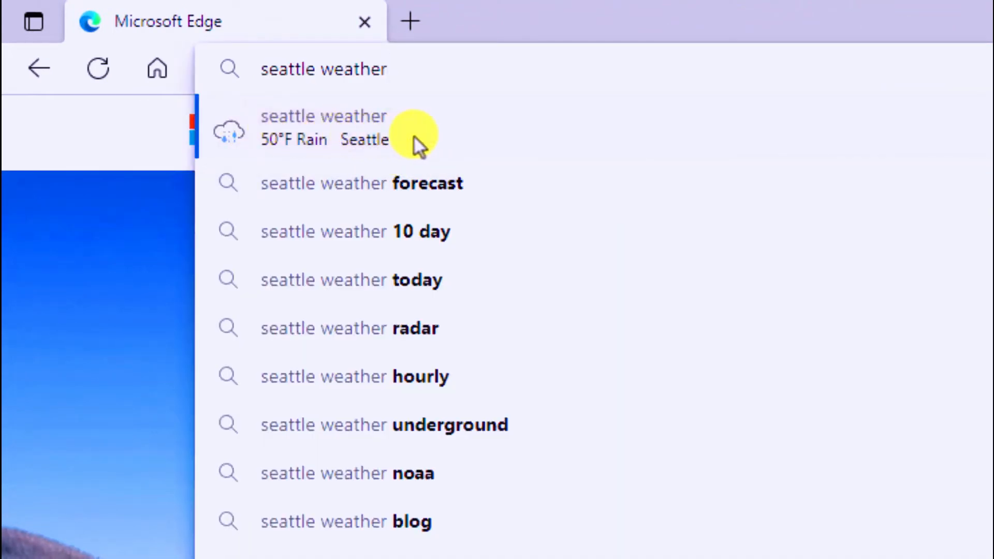
mouse_move(438, 127)
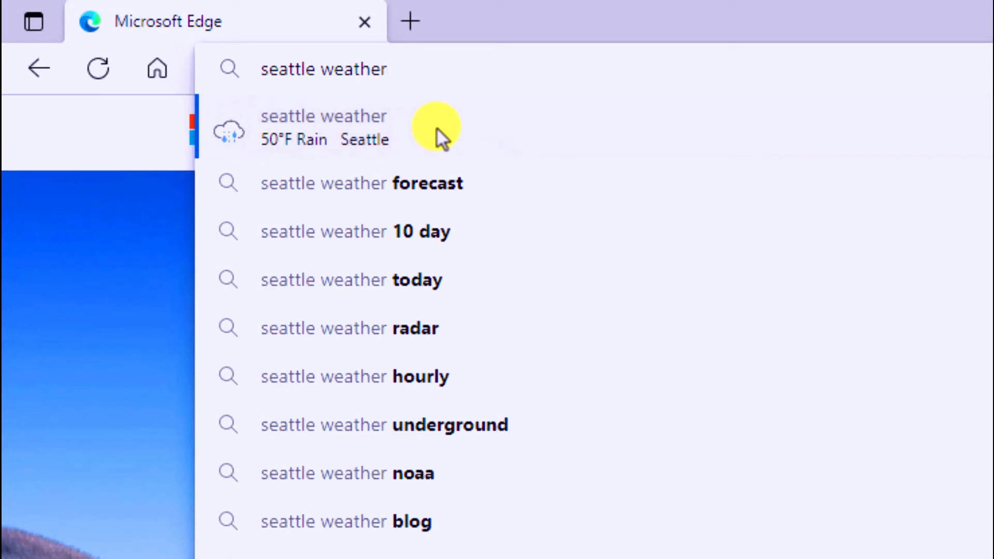
triple_click(324, 69)
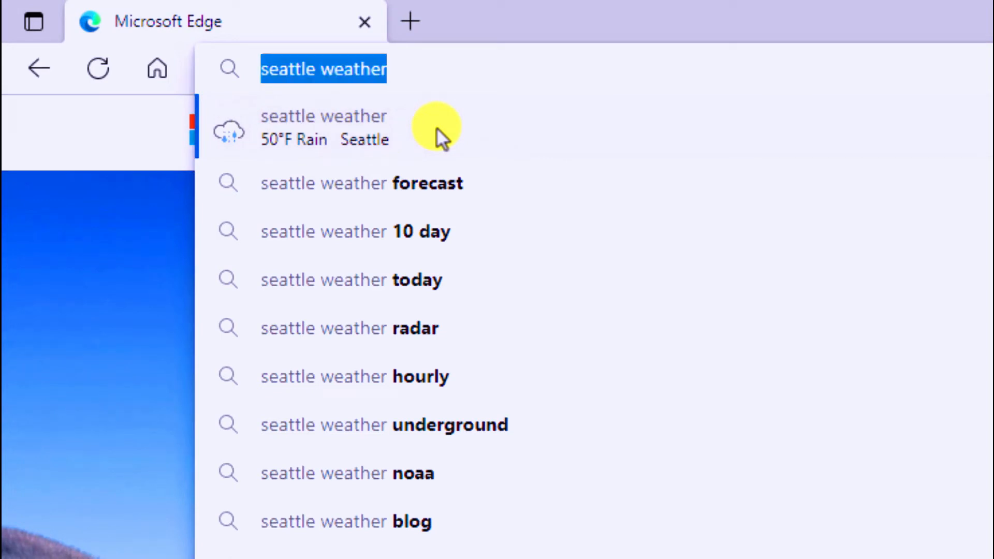
text(MSFT)
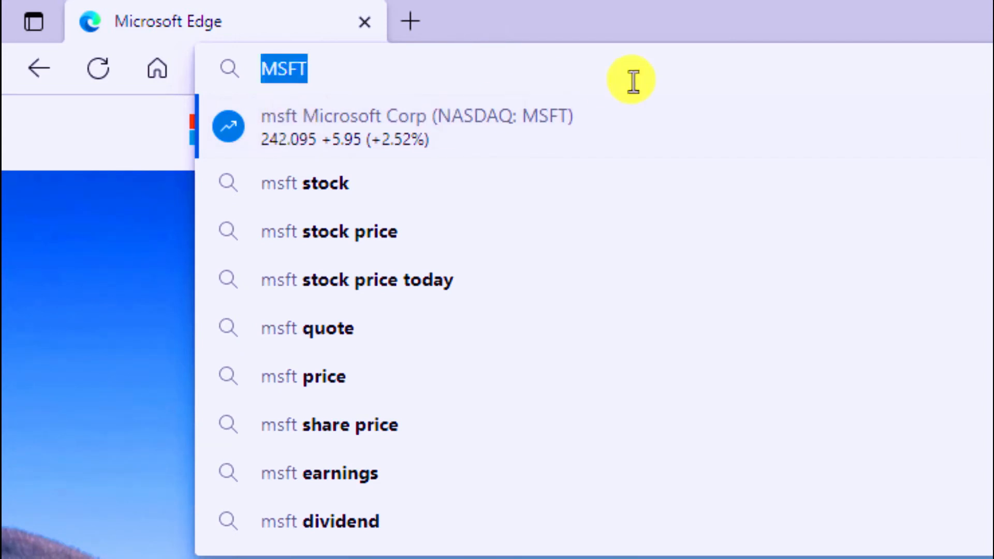
text(AAPL)
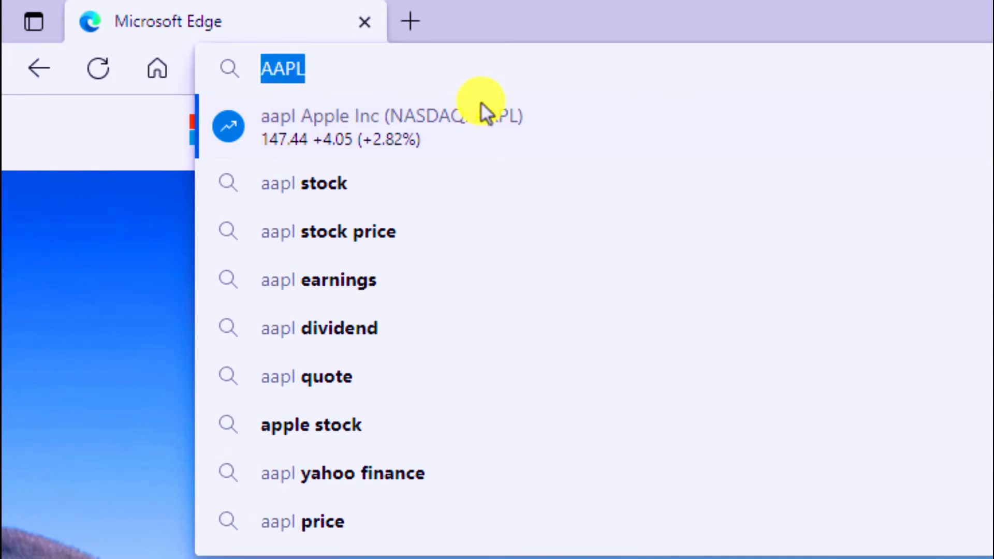
text(Satya Nadella)
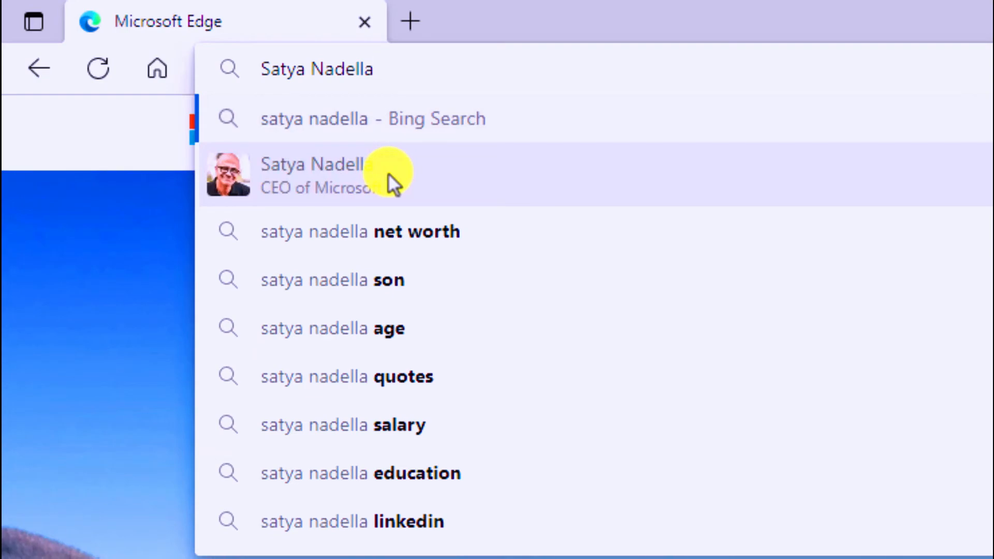
mouse_move(301, 174)
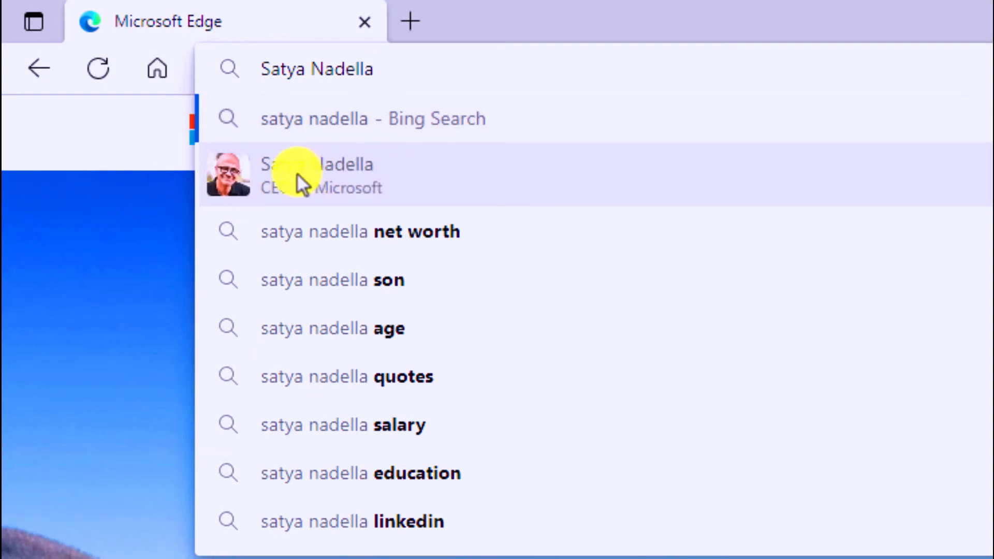
click(317, 174)
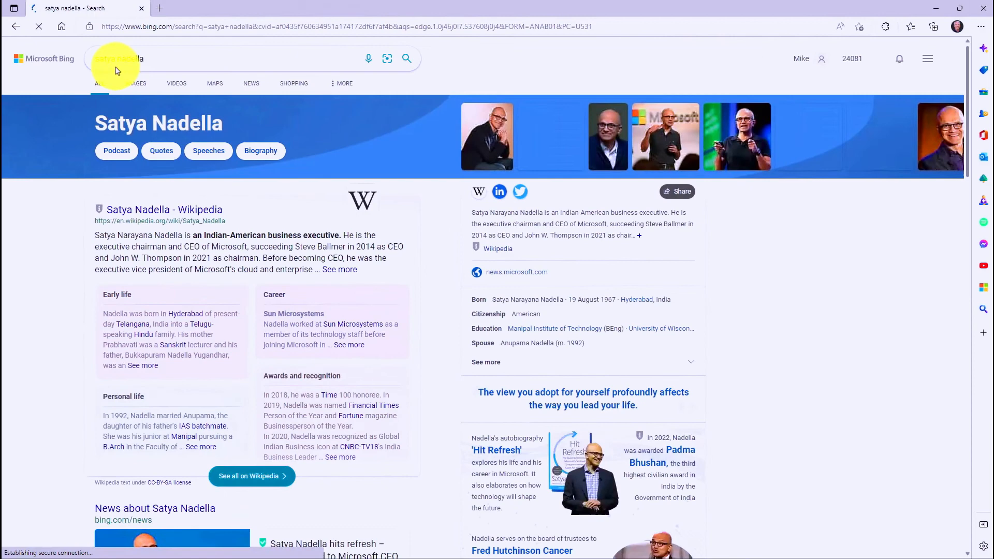
mouse_move(531, 120)
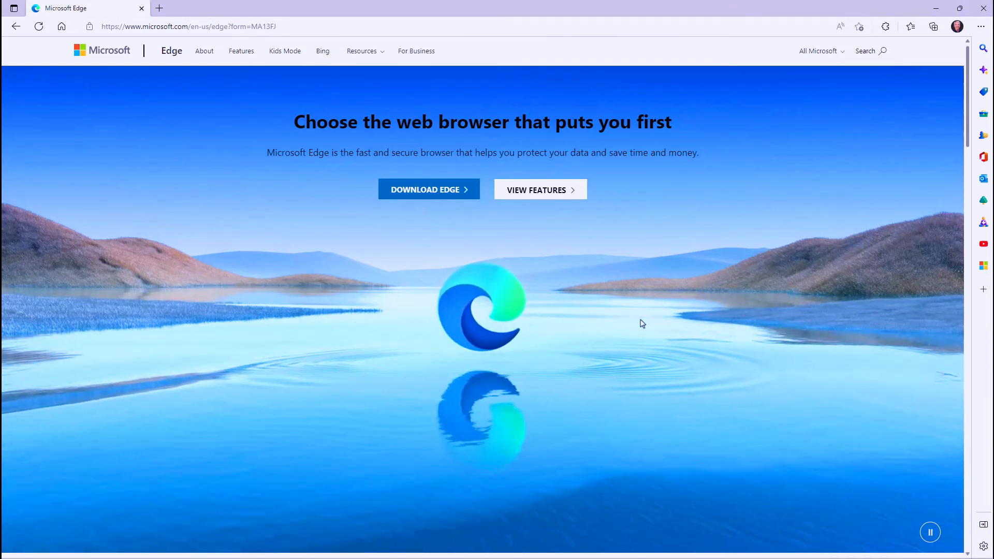
mouse_move(285, 60)
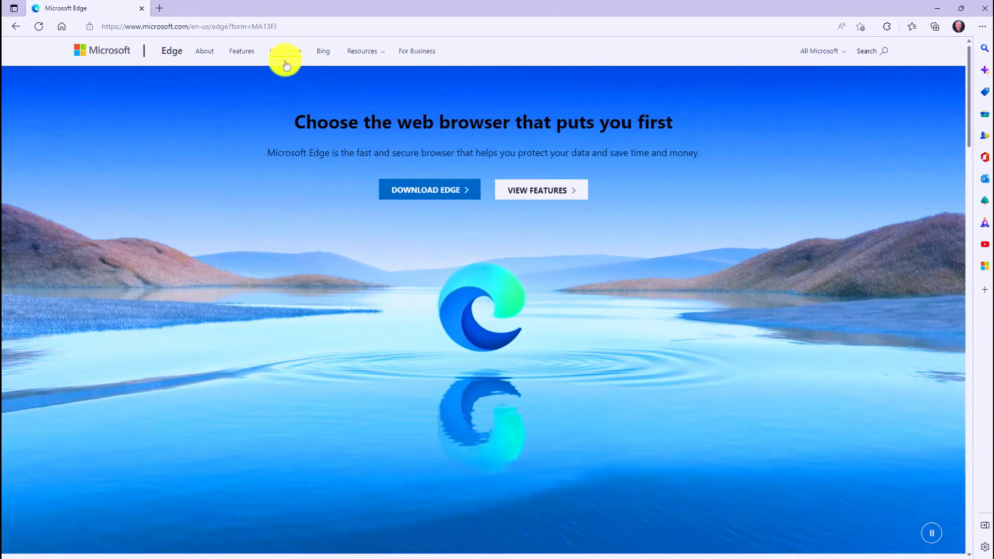
Visit 'ofice.com' in the address bar to trigger the misspelled-URL warning.
text(ofice.com)
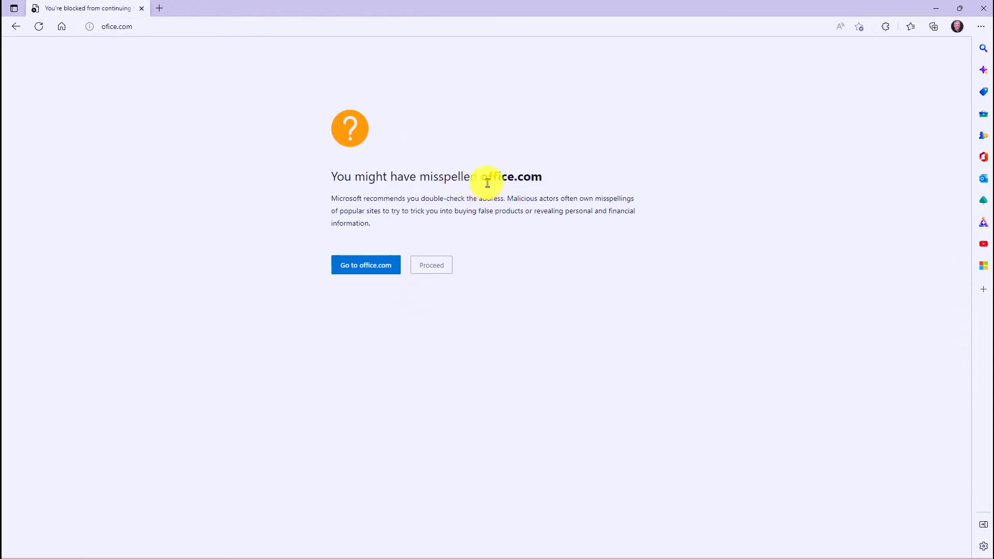
mouse_move(518, 198)
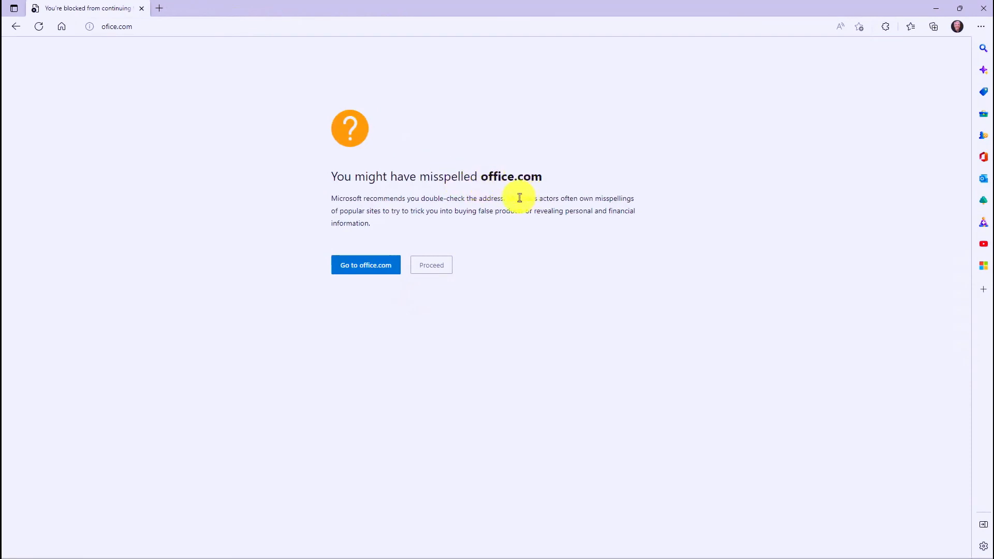
mouse_move(486, 261)
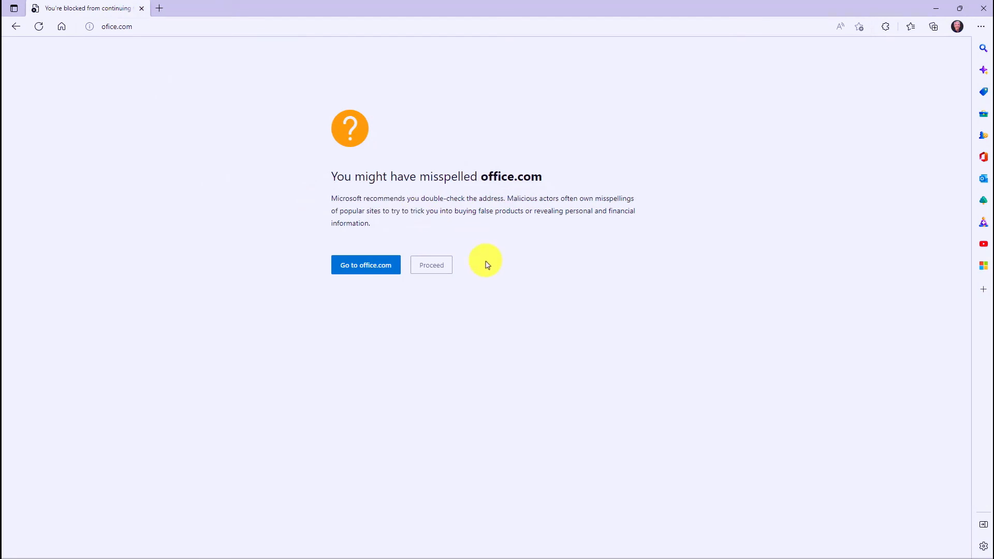
mouse_move(365, 266)
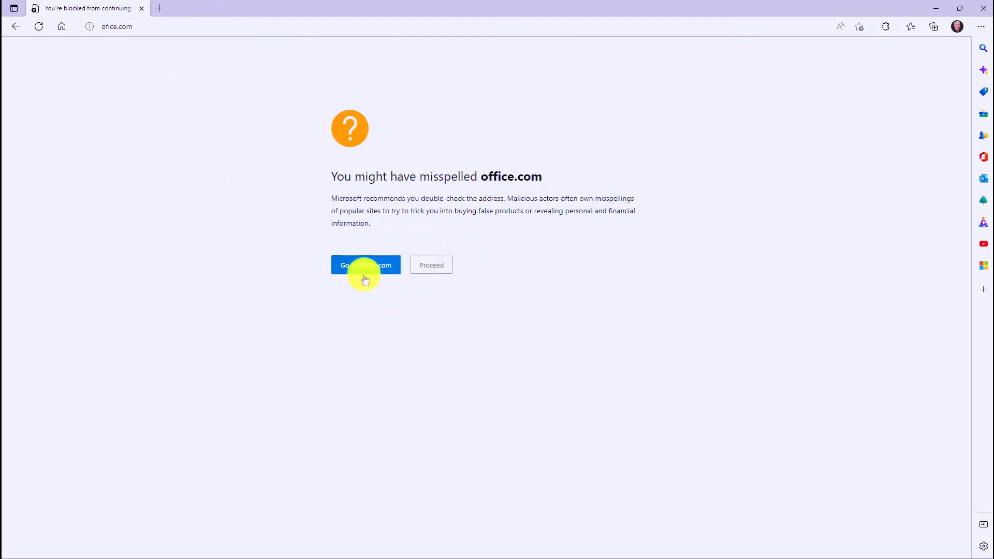
mouse_move(195, 185)
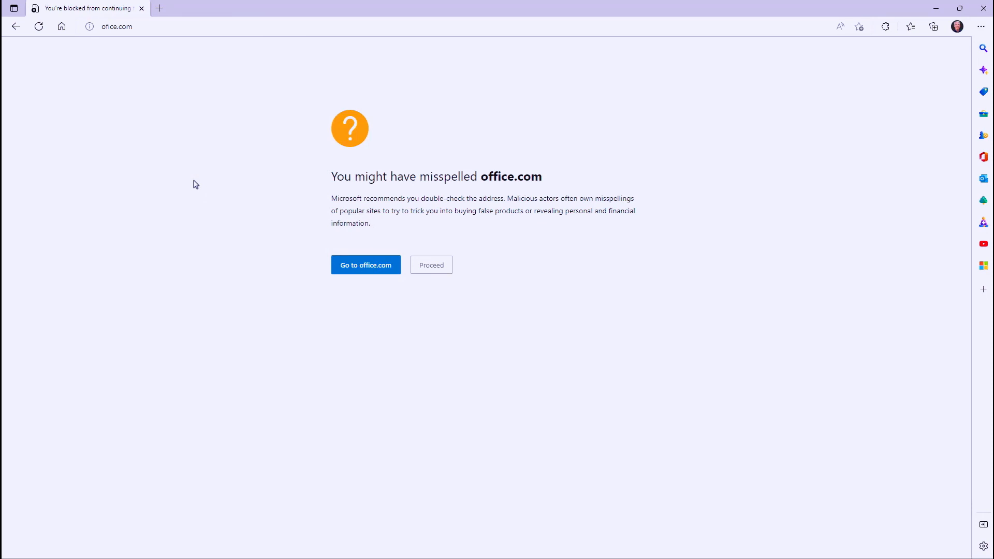
mouse_move(228, 230)
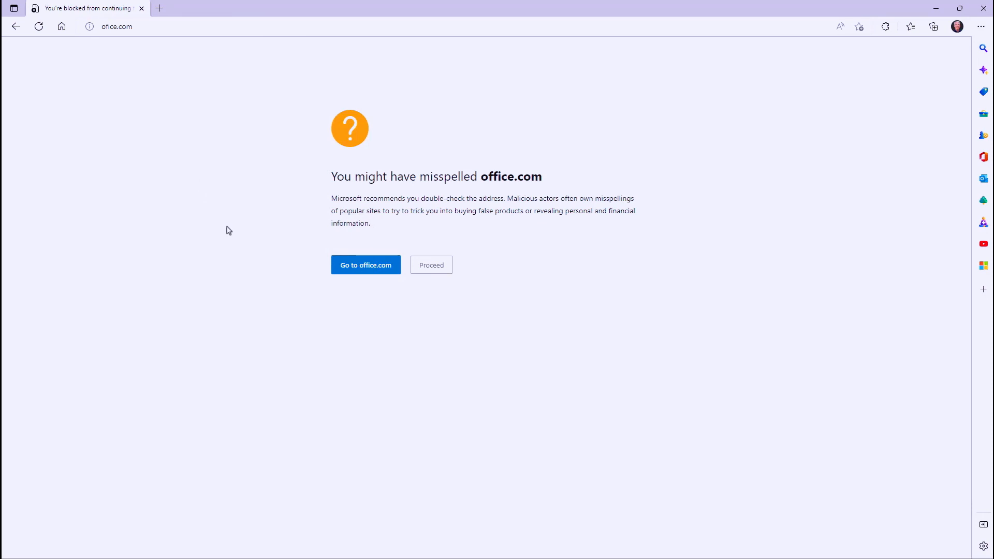